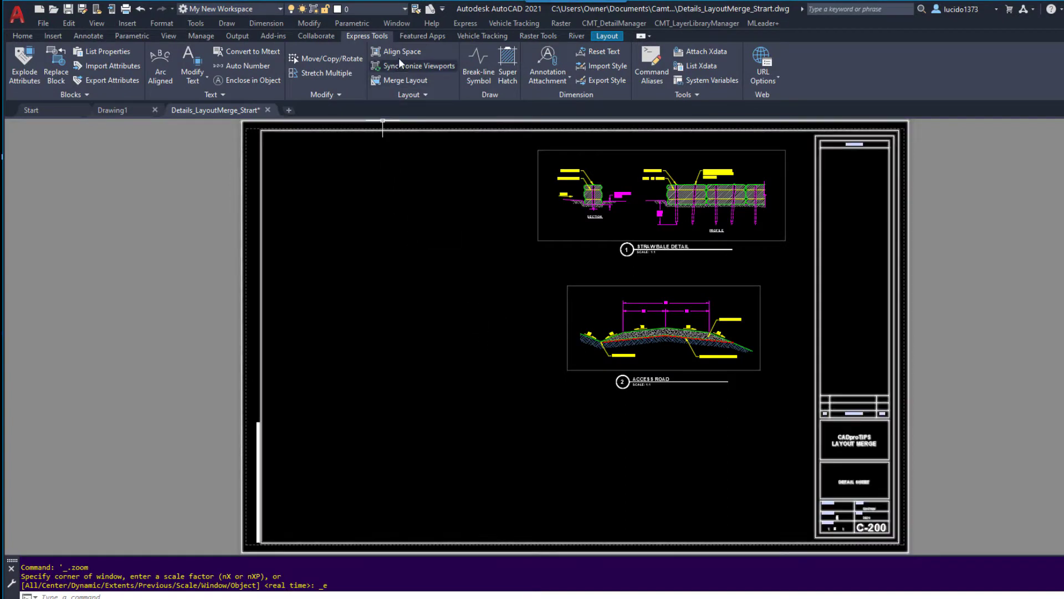
mouse_move(403, 87)
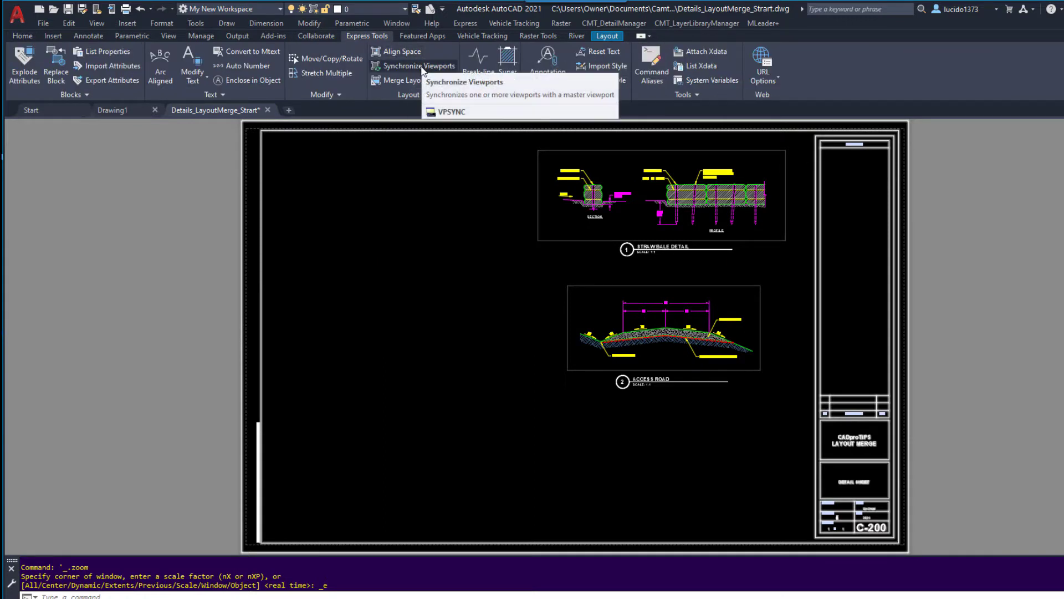
mouse_move(408, 80)
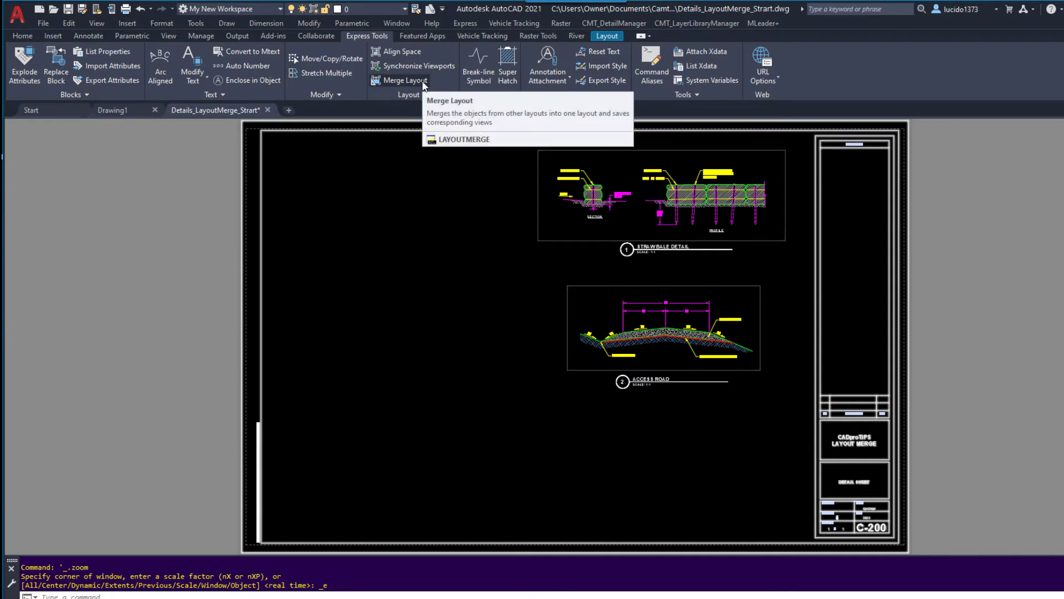
mouse_move(202, 545)
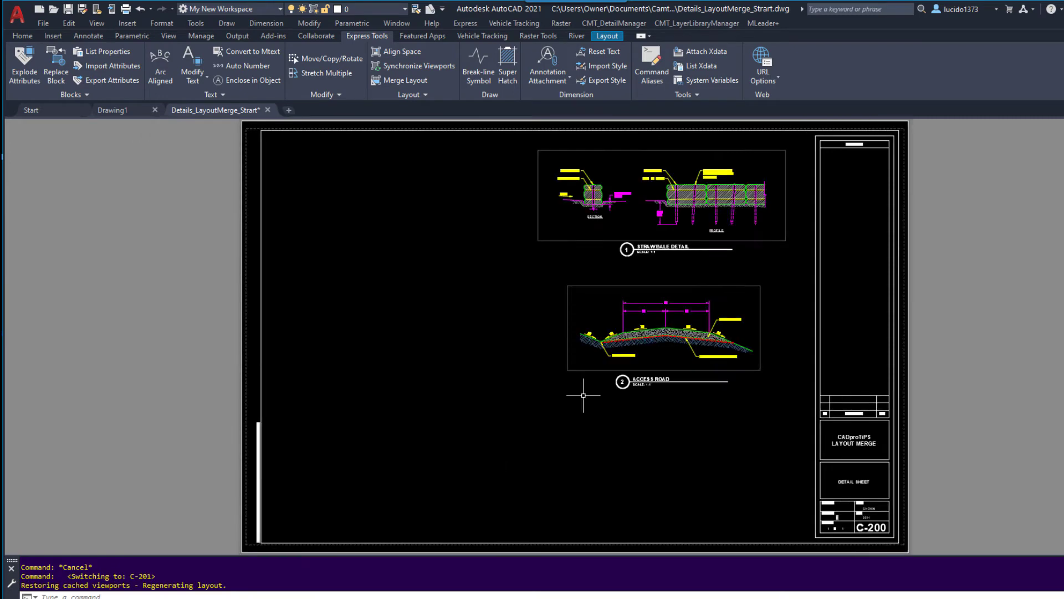
mouse_move(488, 352)
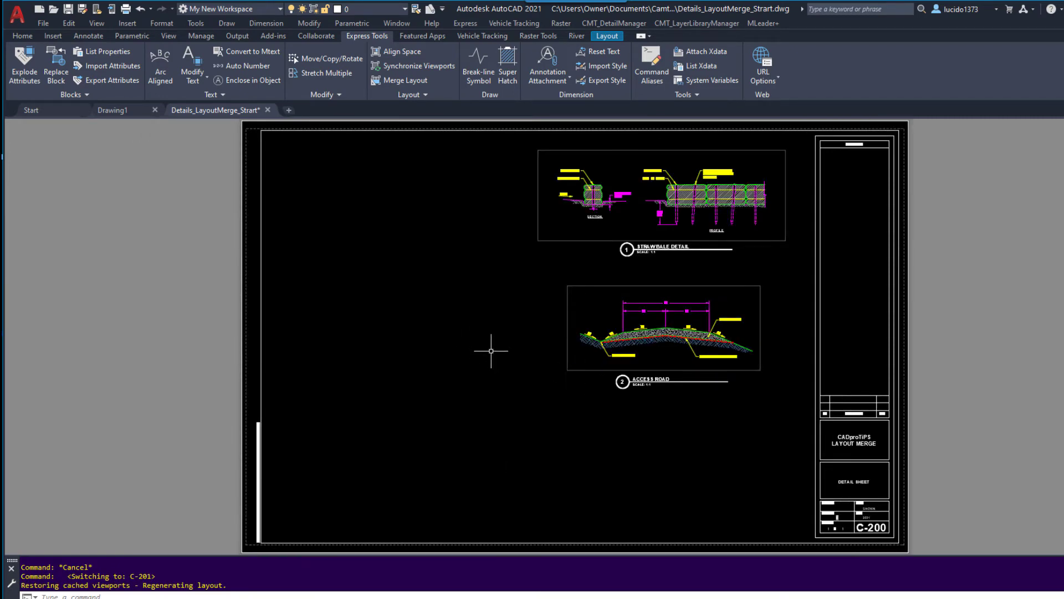
mouse_move(155, 541)
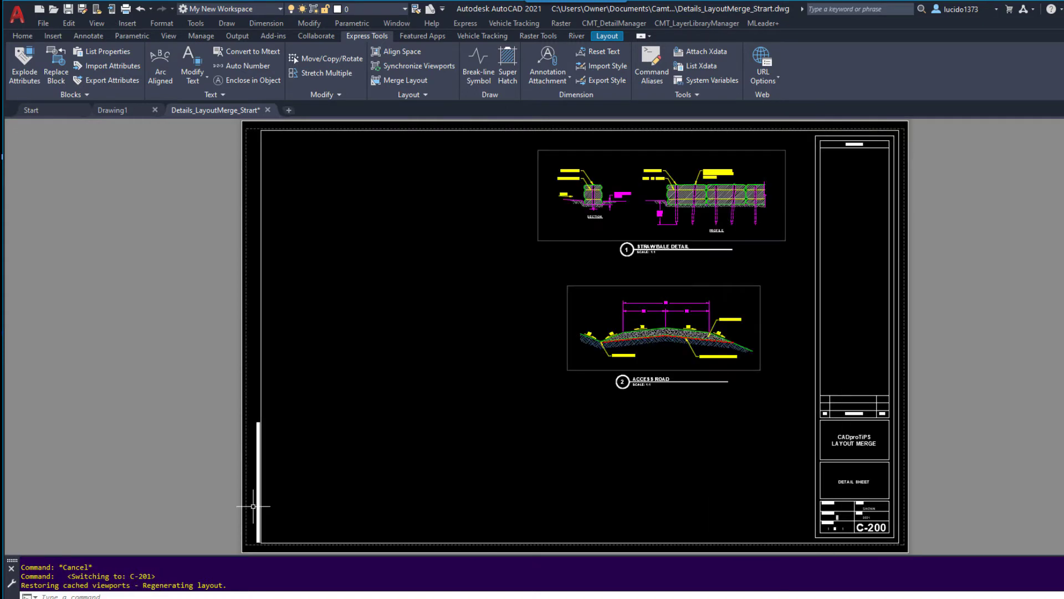
mouse_move(105, 548)
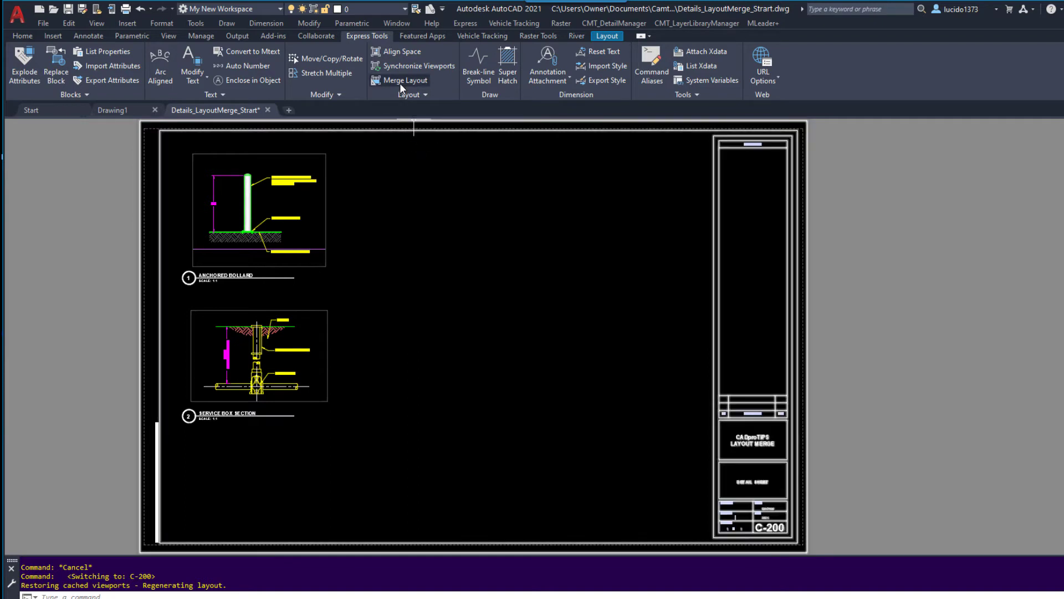
Merge layout C-201 into destination layout C-200 with Express Tools Merge Layout
left_click(404, 80)
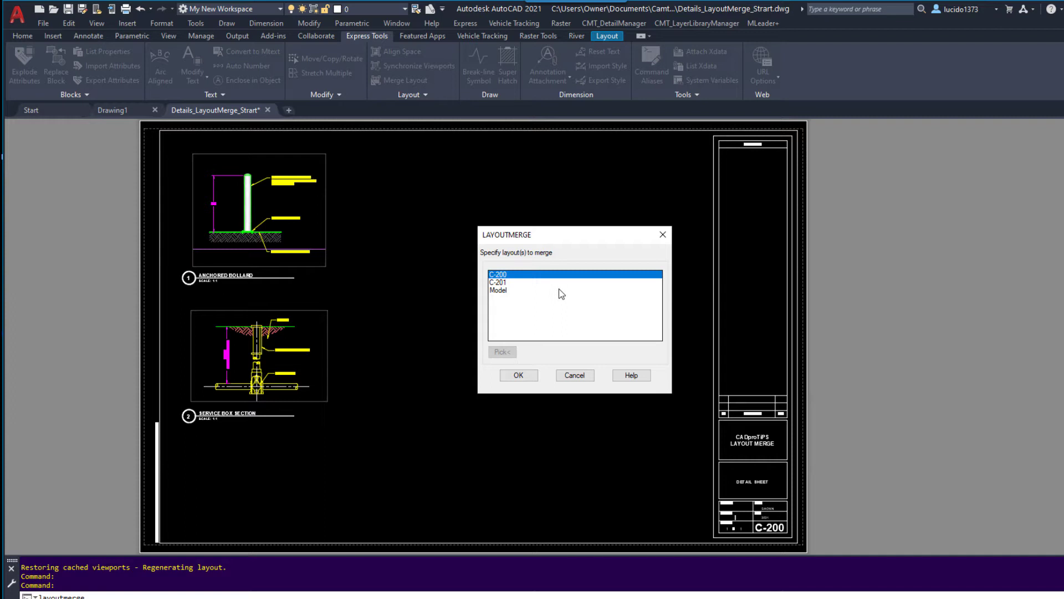
left_click(499, 283)
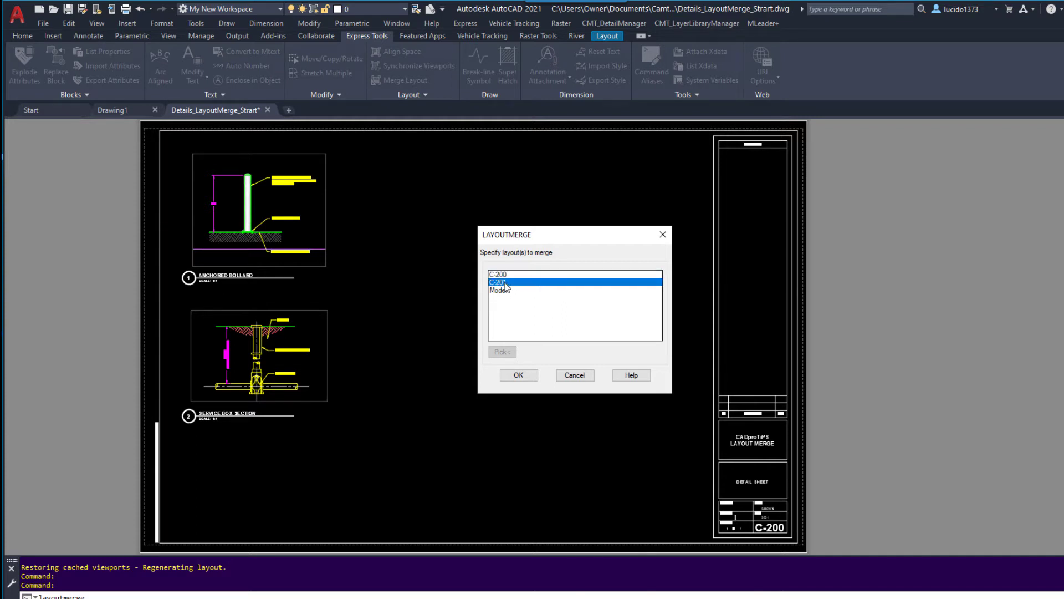
left_click(519, 375)
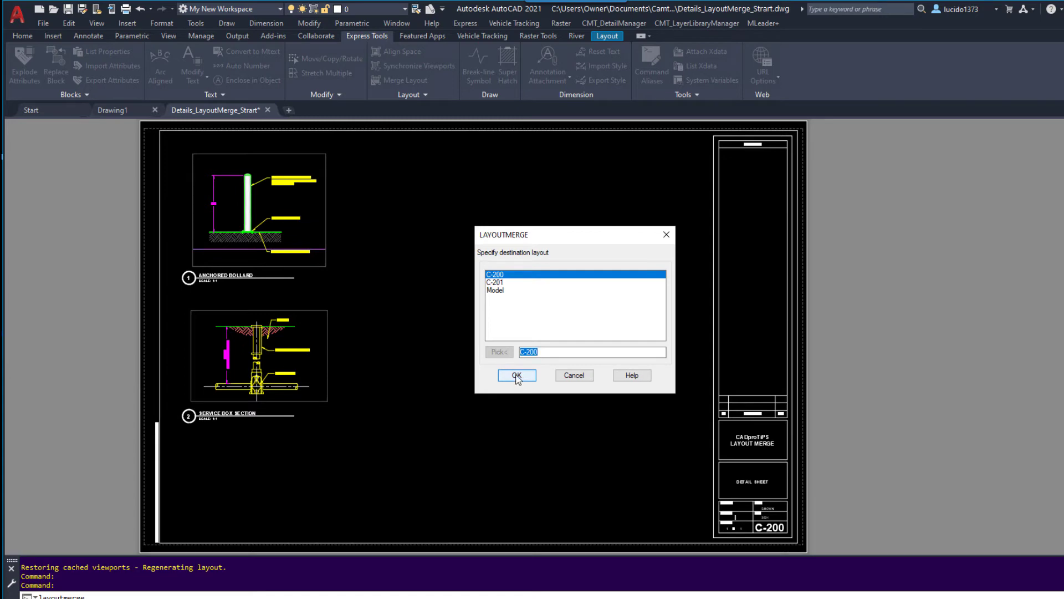
left_click(517, 374)
type("ATE")
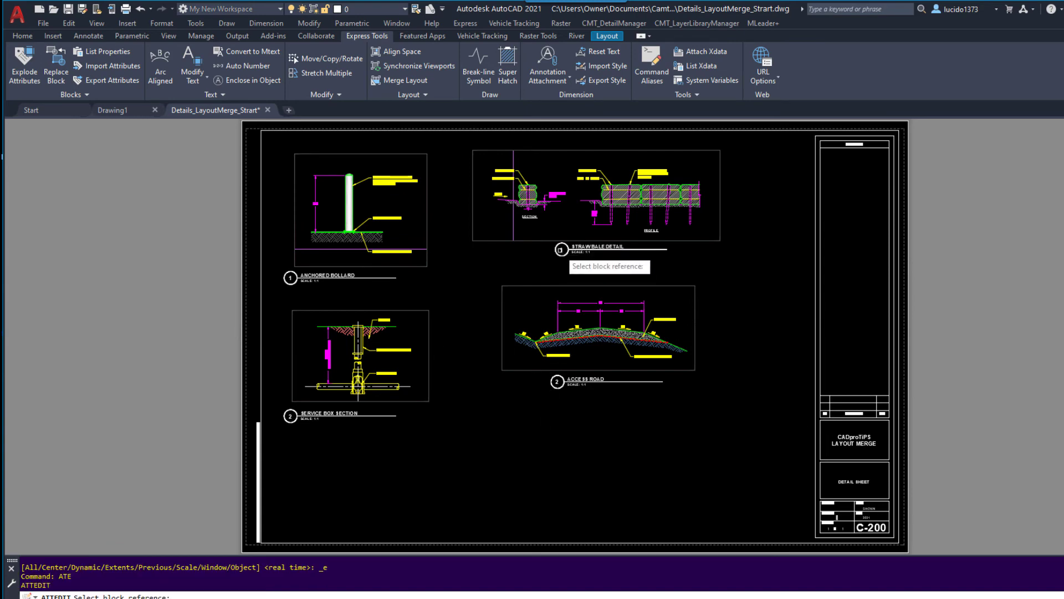
Renumber the straw bale detail callout on the merged C-200 sheet via ATTEDIT
left_click(557, 249)
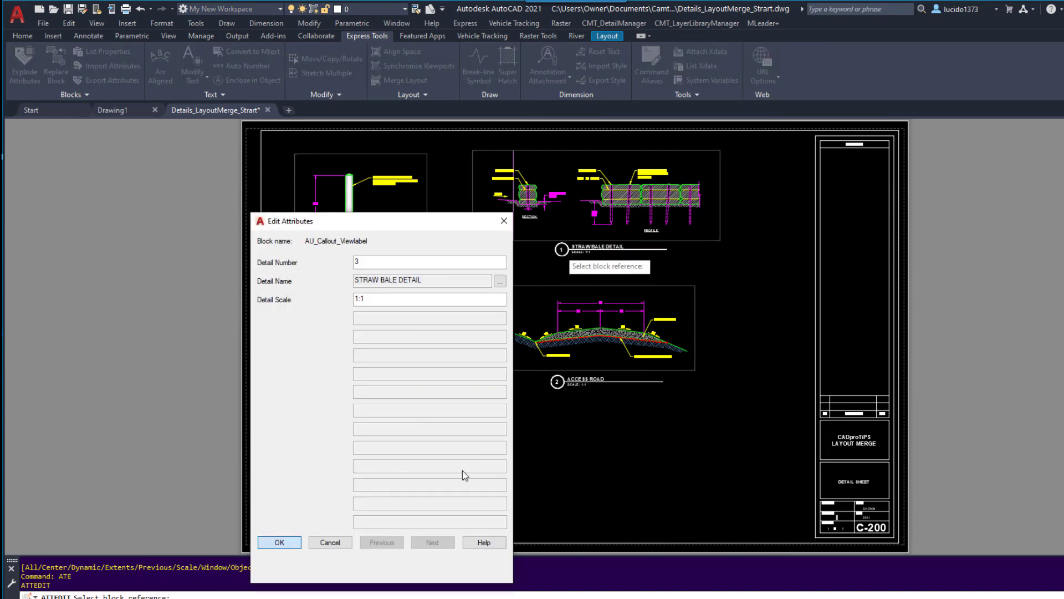
left_click(279, 542)
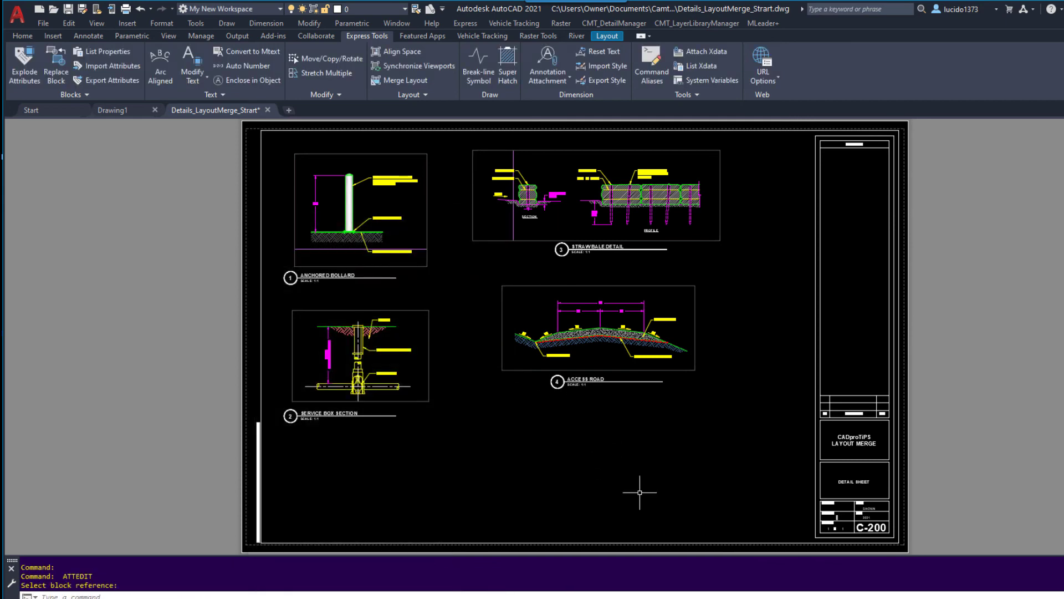
mouse_move(654, 499)
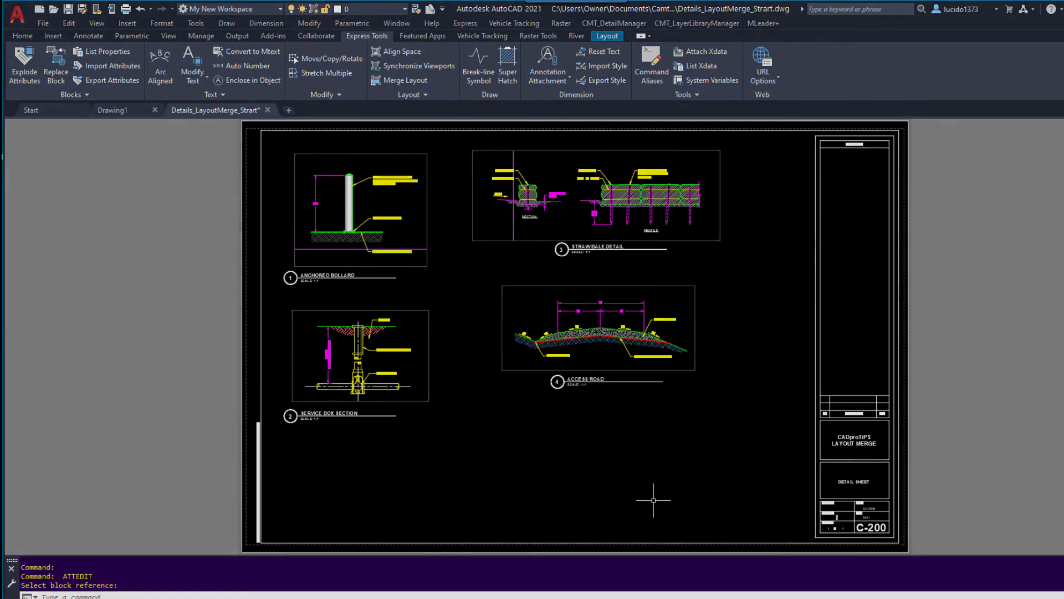